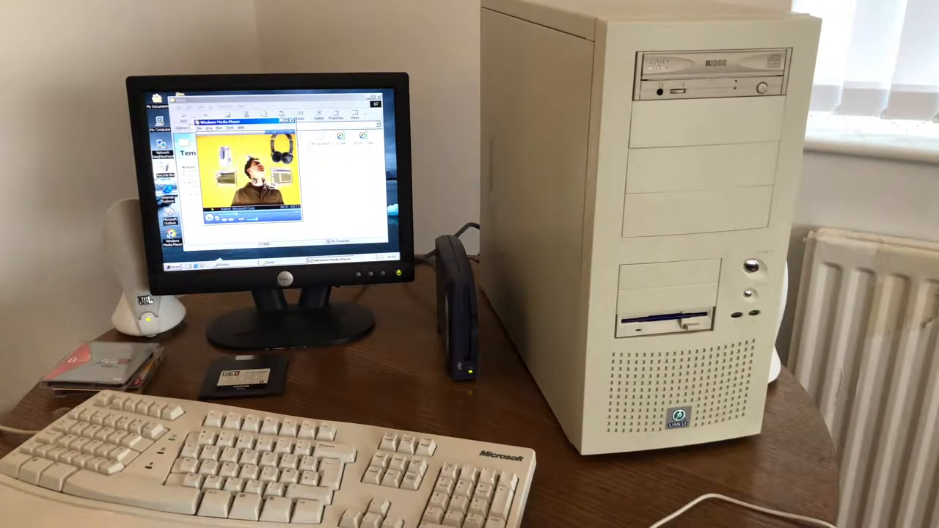
Play the headphones video from the Zip disk in Windows Media Player
click(219, 128)
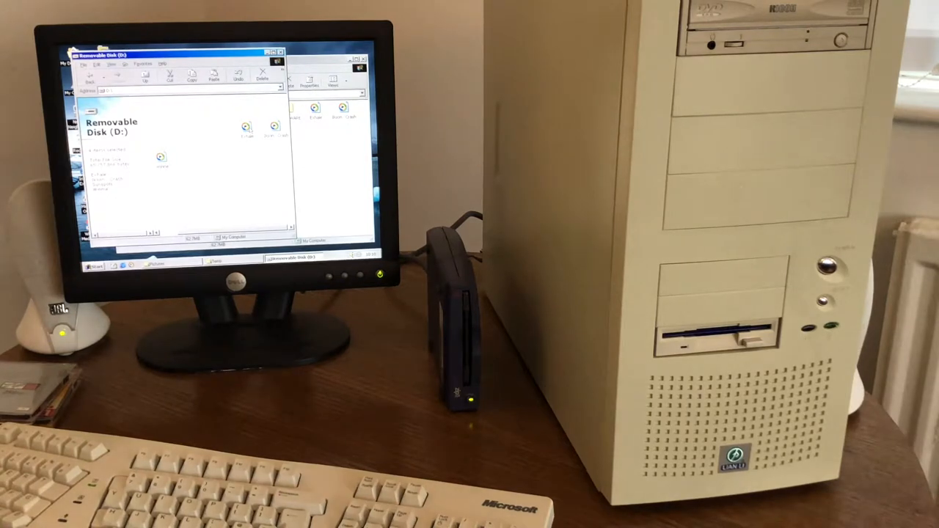
Play a media file from Removable Disk (D:) through its right-click menu
right_click(220, 169)
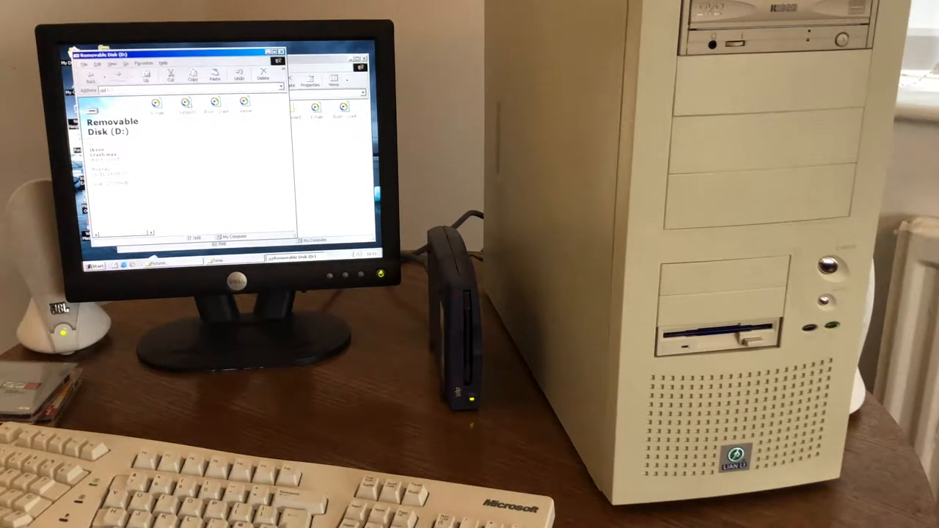
Close Windows Media Player and bring up My Computer from the desktop
click(186, 103)
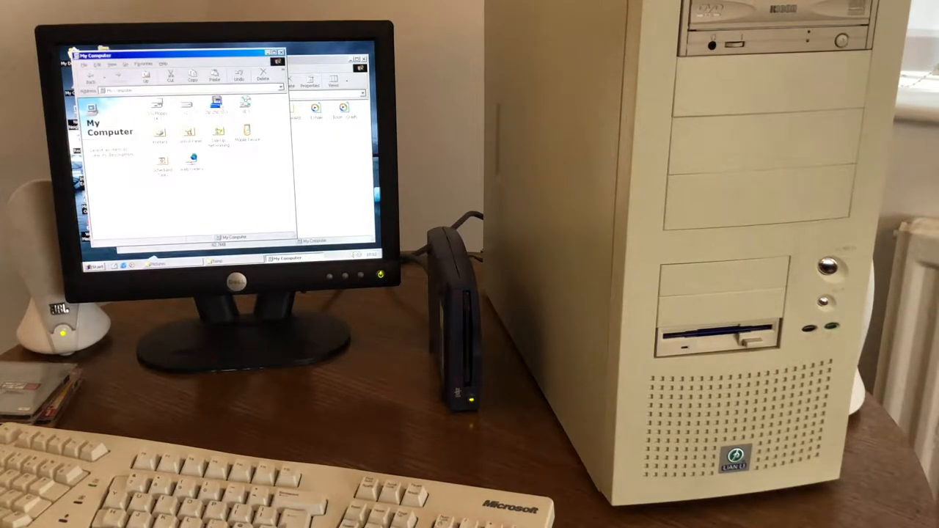
Eject the old Zip disk, then arrange the new disk's Removable Disk (D:) files by type
right_click(215, 110)
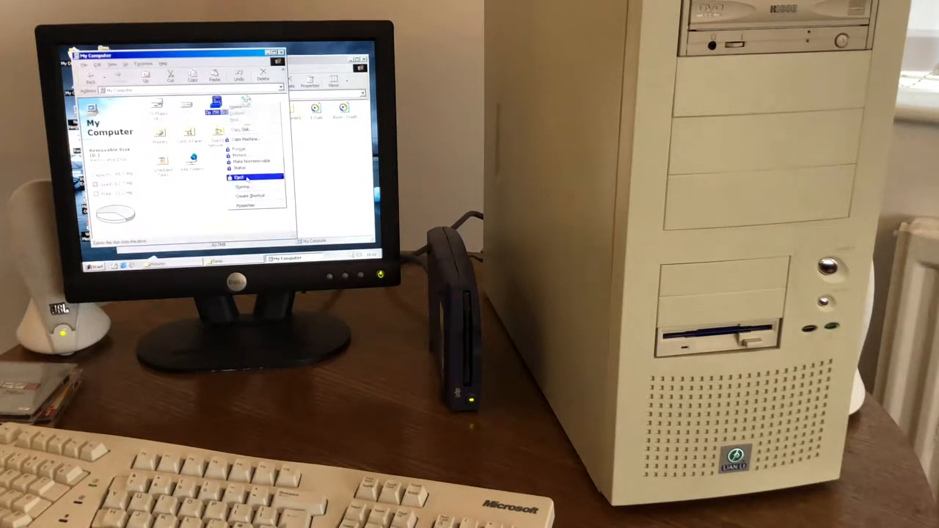
click(239, 176)
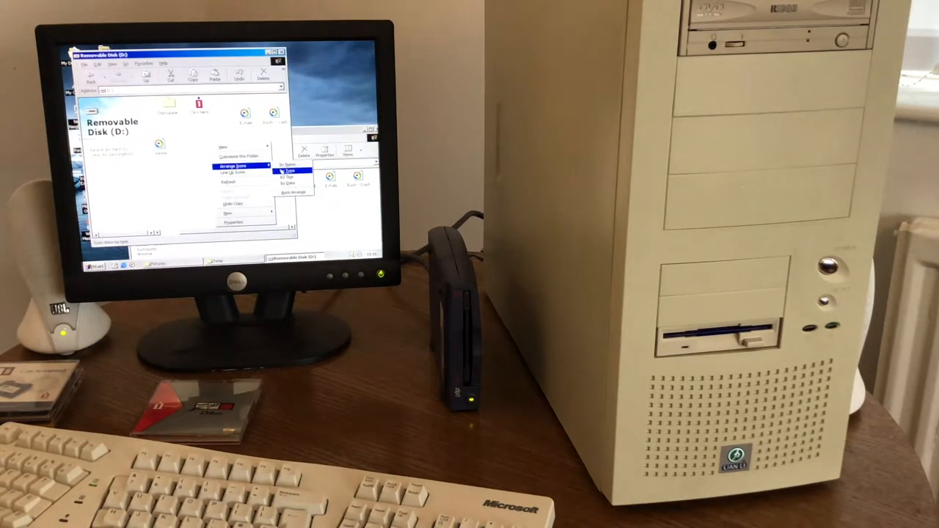
click(289, 171)
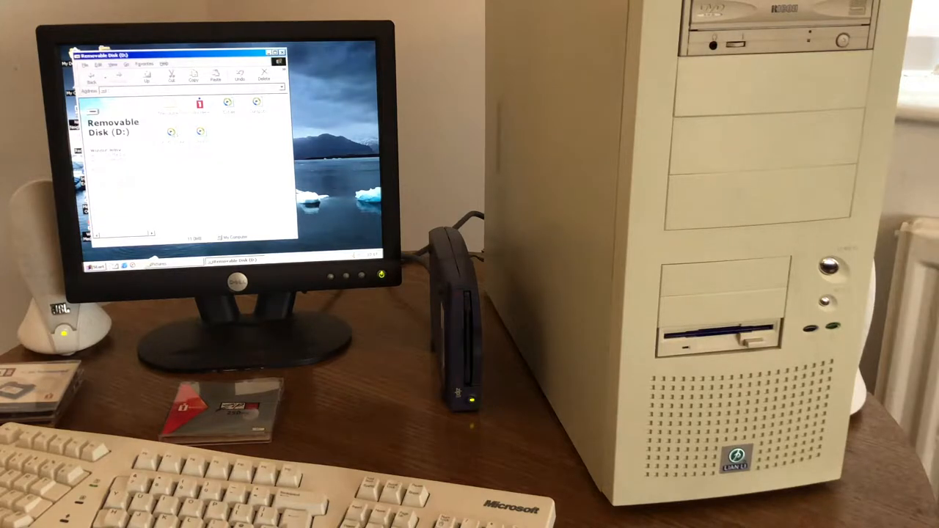
click(171, 136)
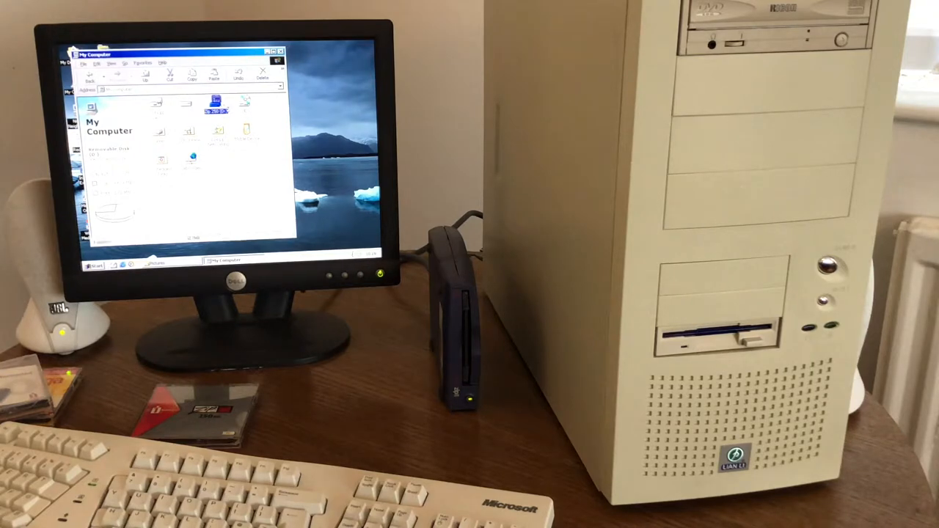
double_click(215, 103)
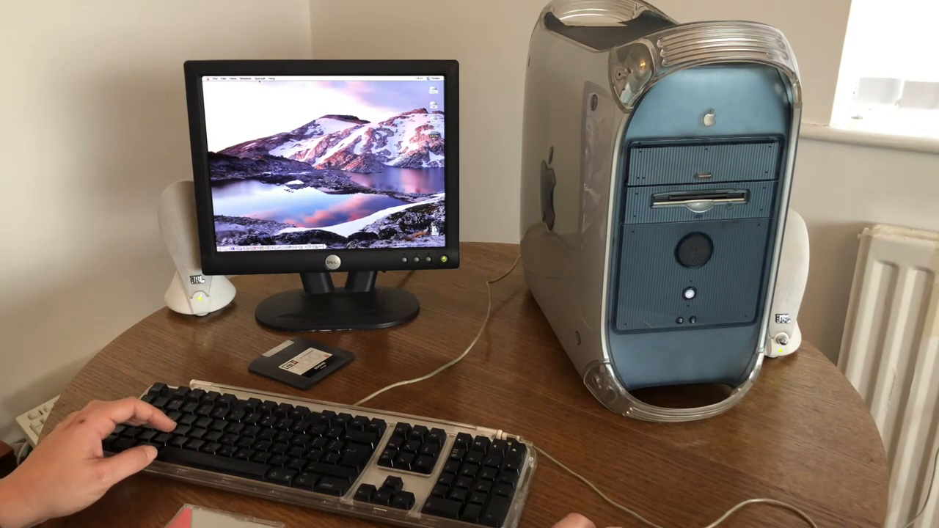
Open the Finder's Special menu on the Power Mac G4 desktop
click(258, 78)
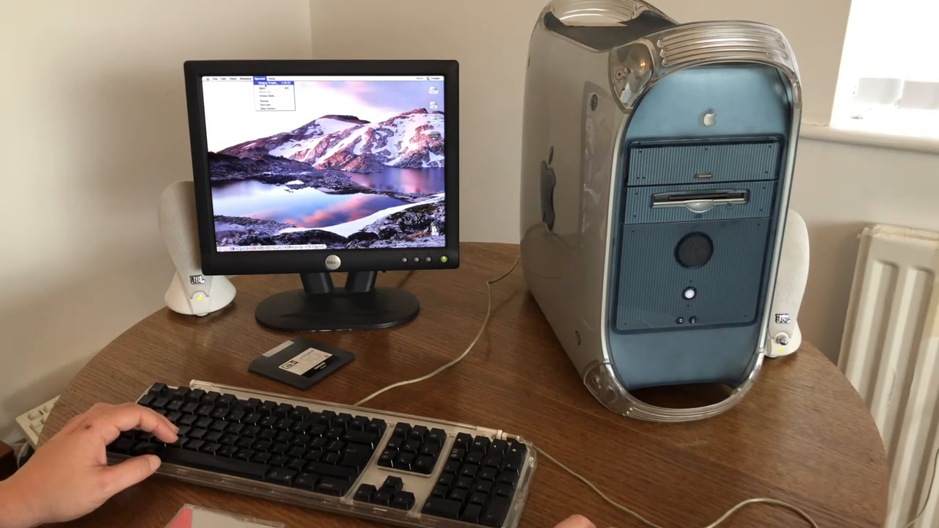